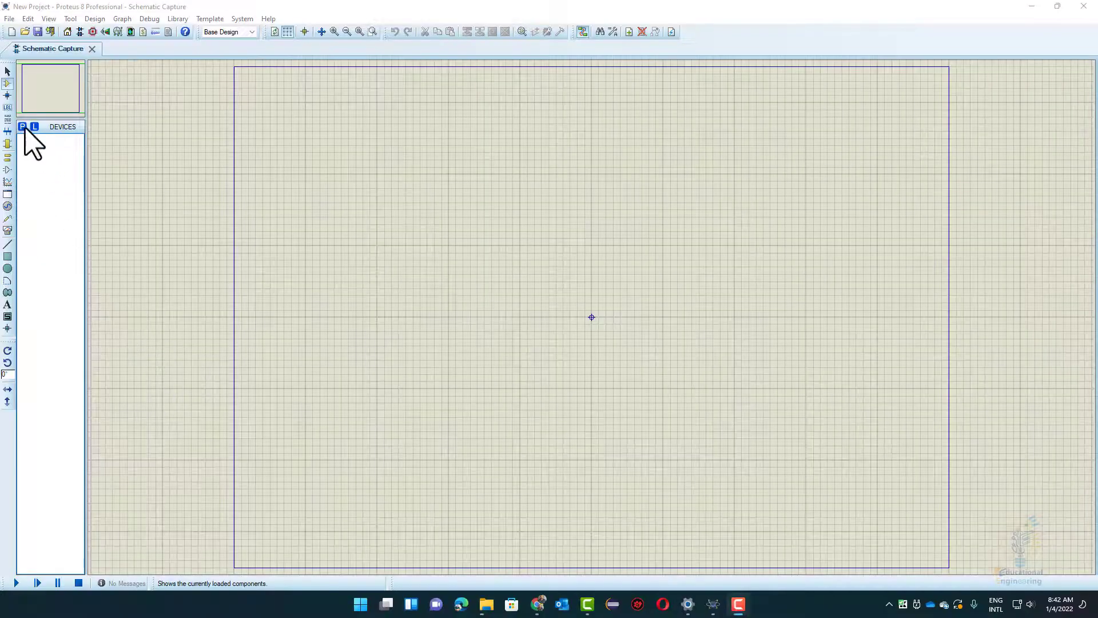
- Try picking devices, which reports 'No Libraries Found!', and acknowledge the message
left_click(34, 126)
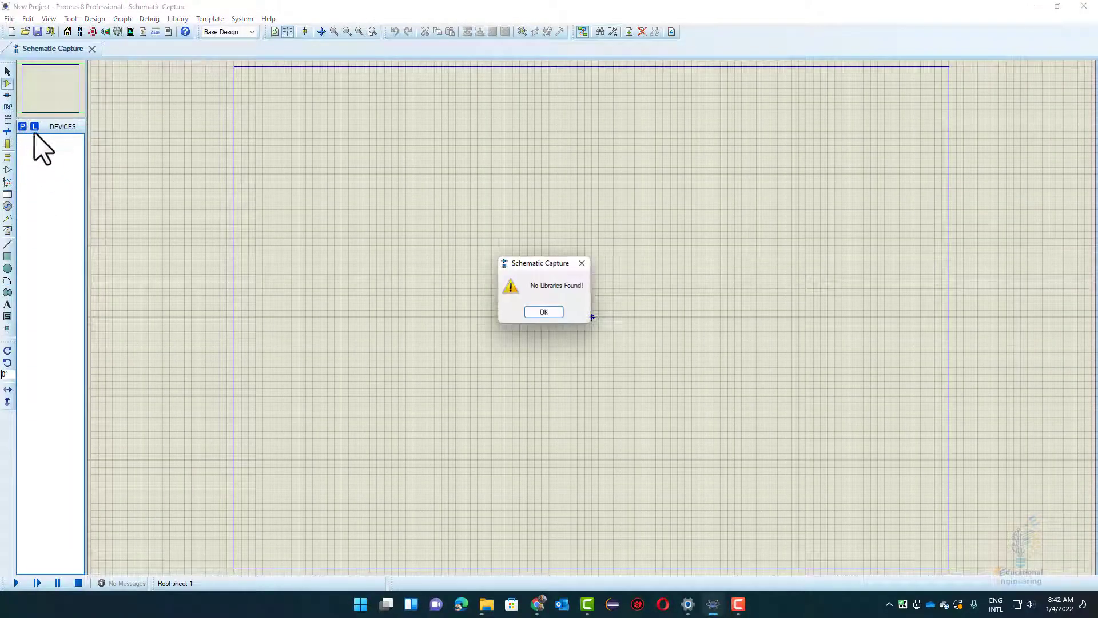
mouse_move(23, 133)
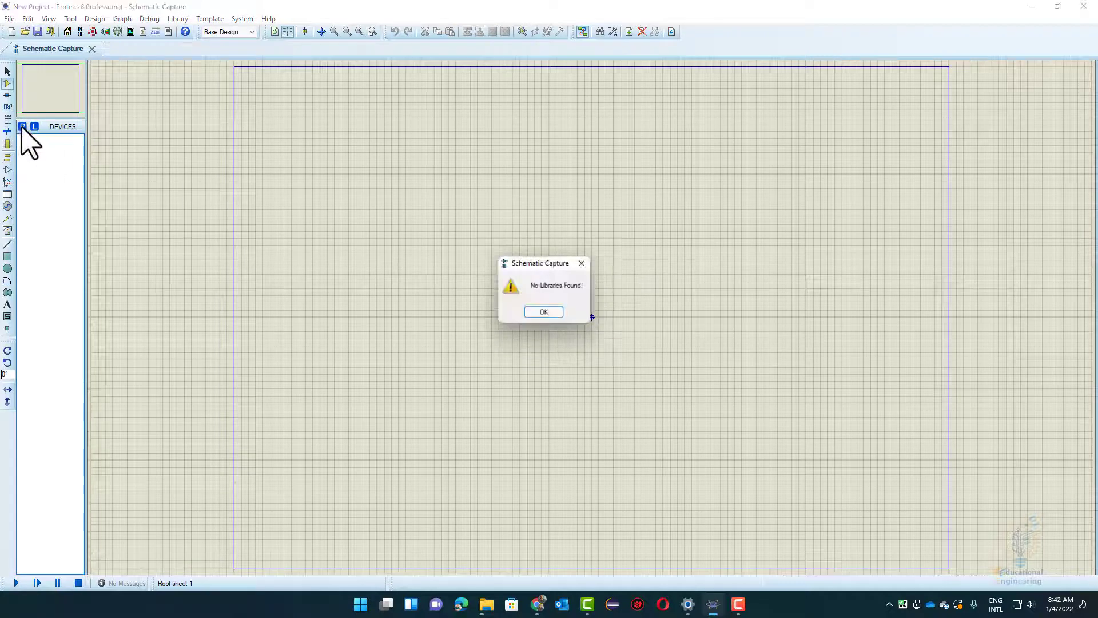
left_click(543, 311)
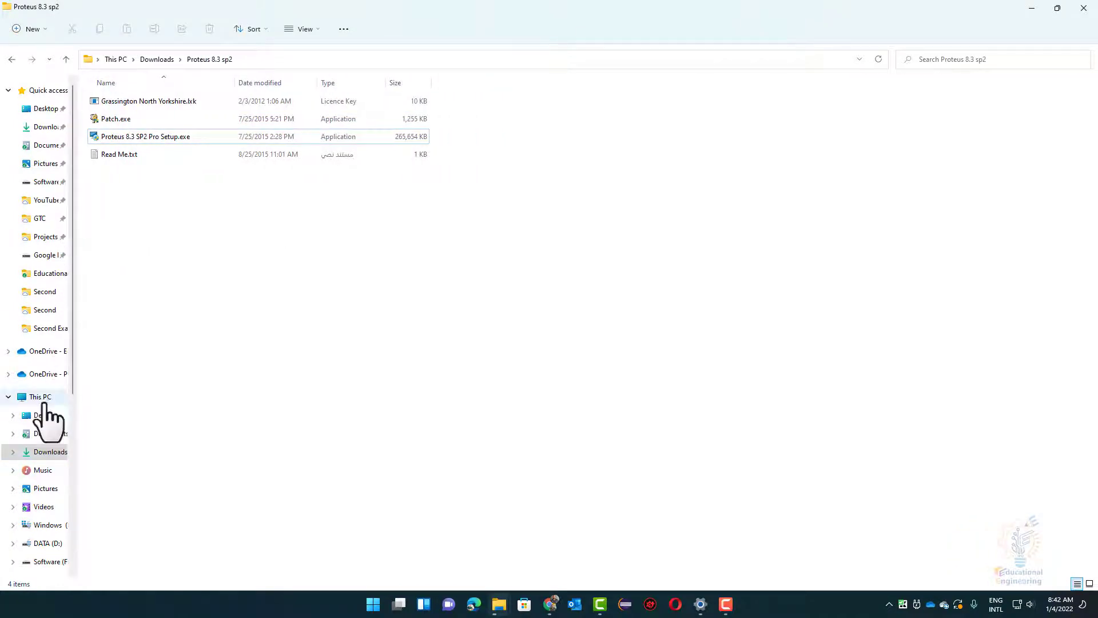
- Navigate from Windows (C:) into Program Files (x86) and then Labcenter Electronics
left_click(48, 524)
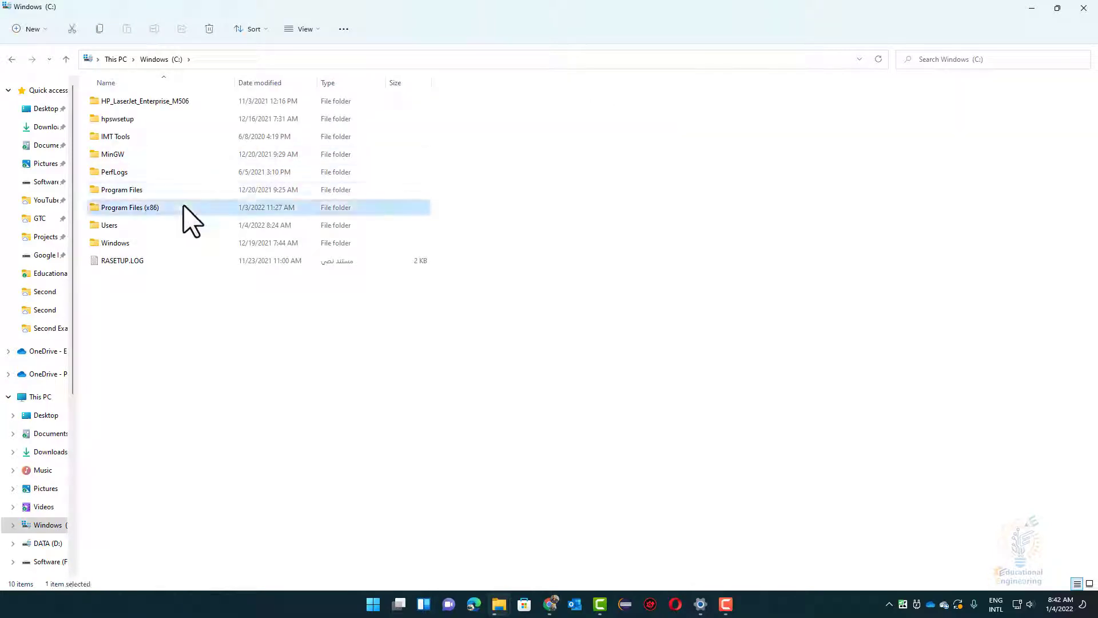
double_click(128, 207)
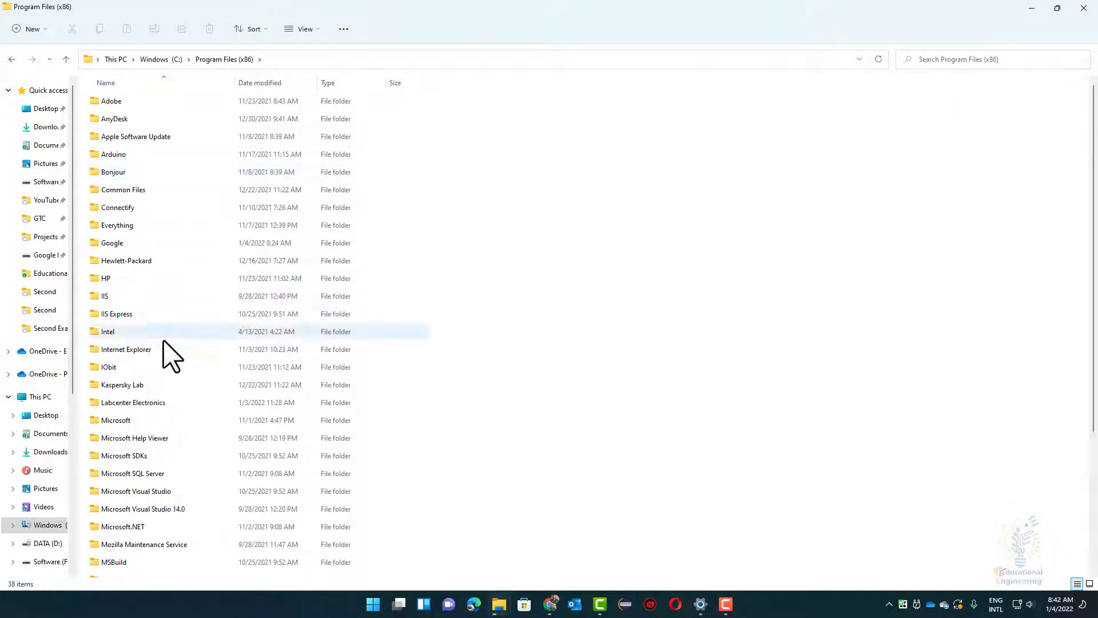
scroll("down", 3)
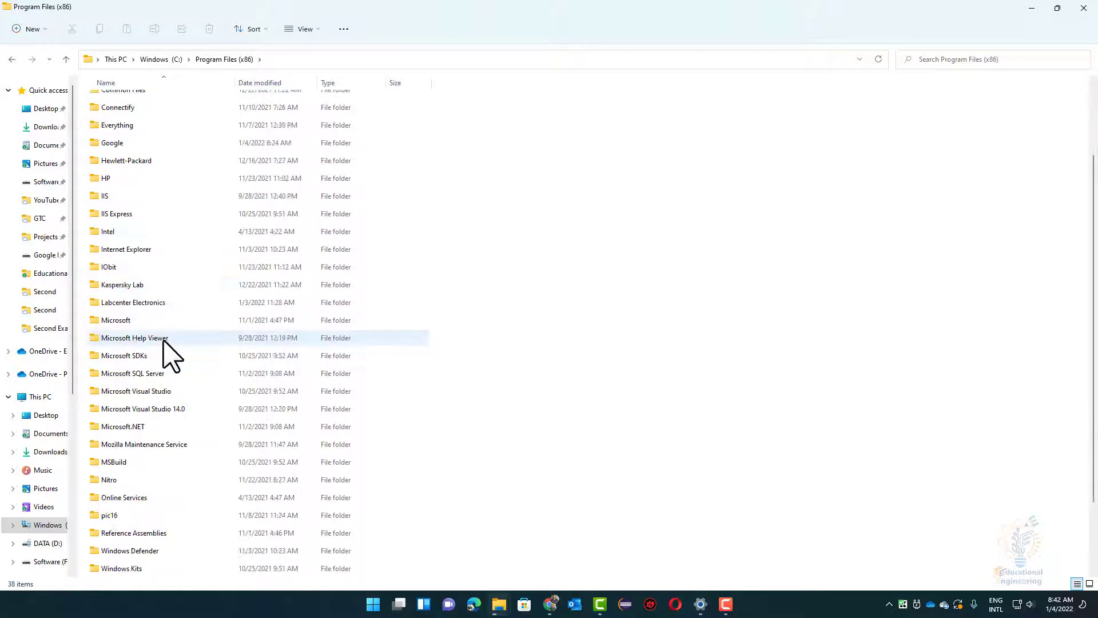
scroll("down", 3)
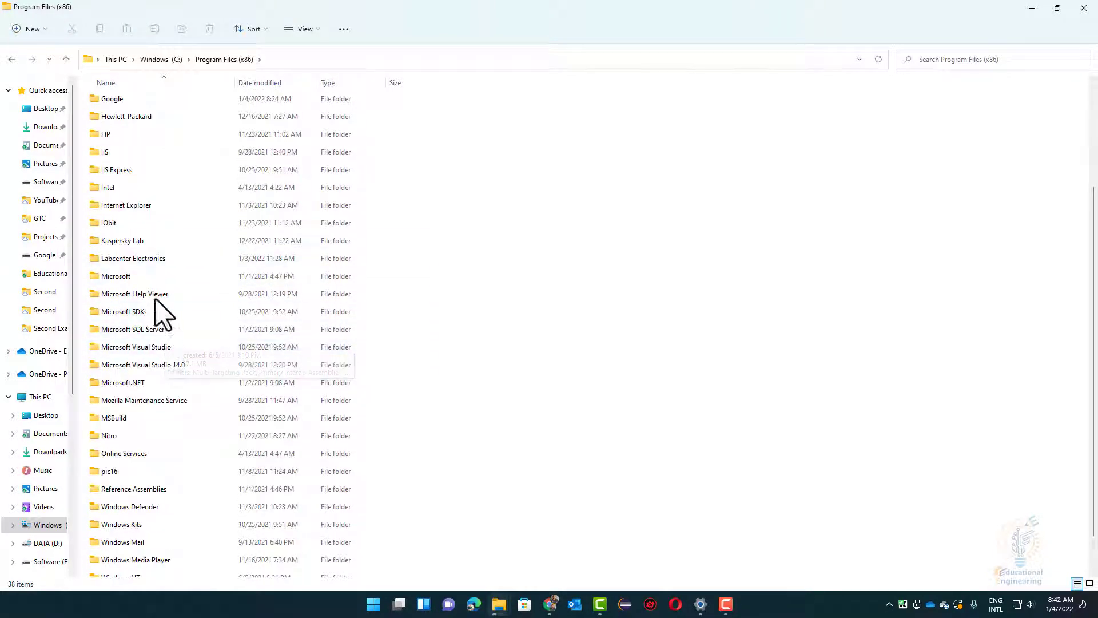
left_click(133, 259)
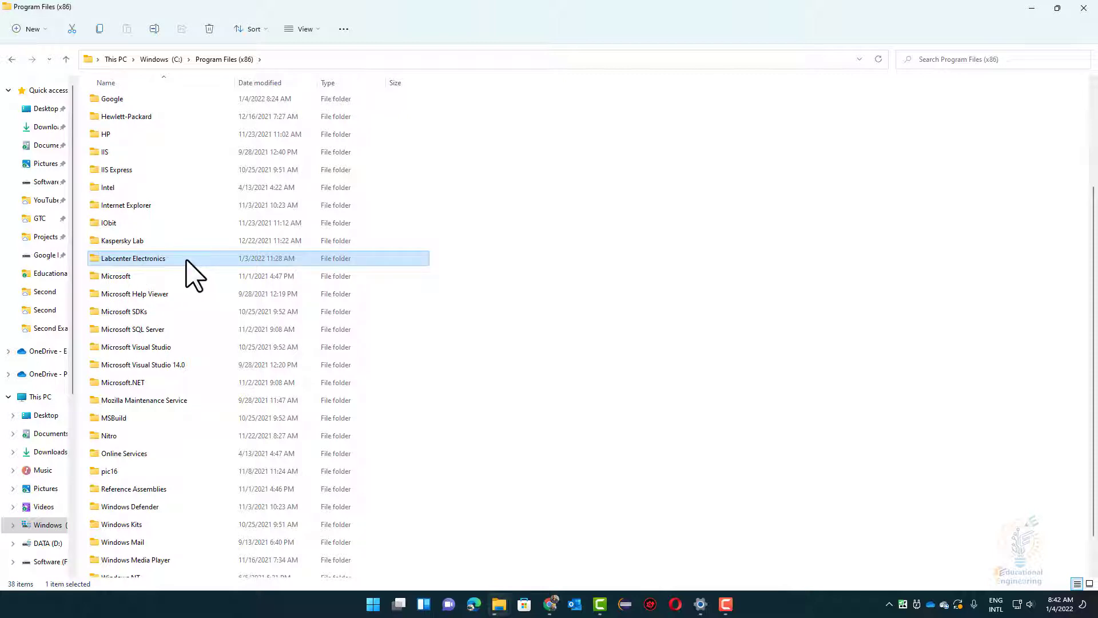
double_click(132, 259)
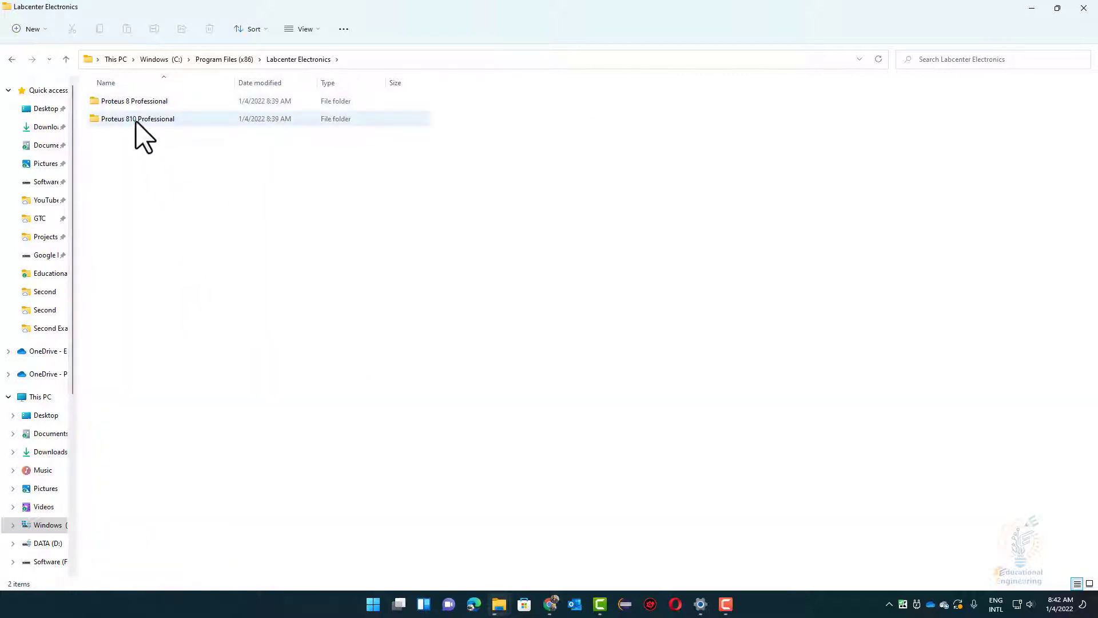
- Look inside Proteus 810 Professional, return to Labcenter Electronics and select Proteus 8 Professional
left_click(138, 118)
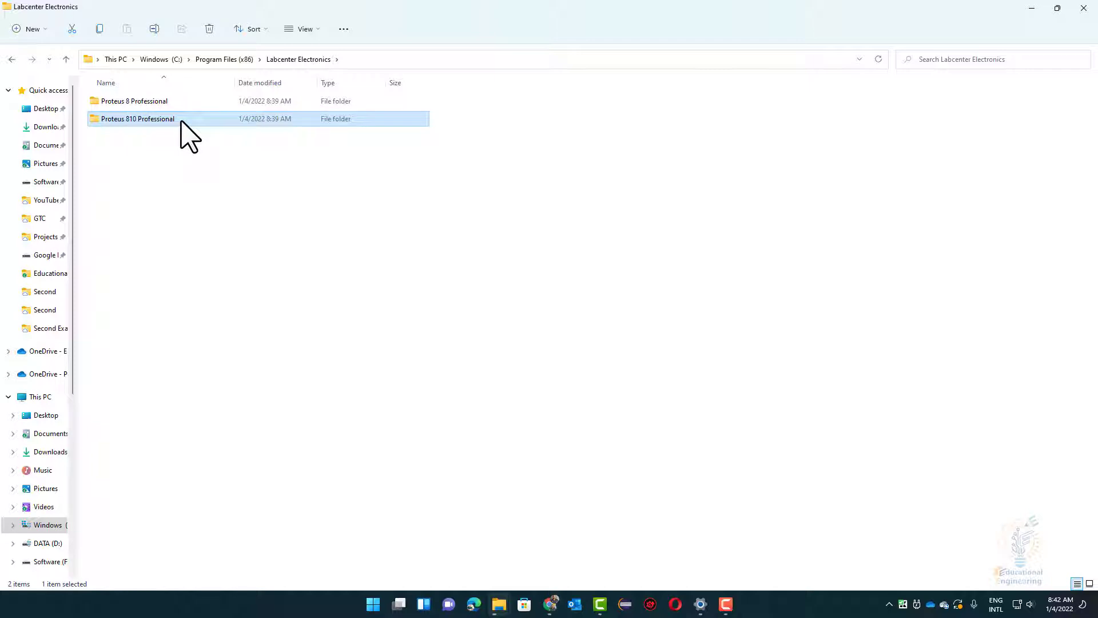
double_click(136, 117)
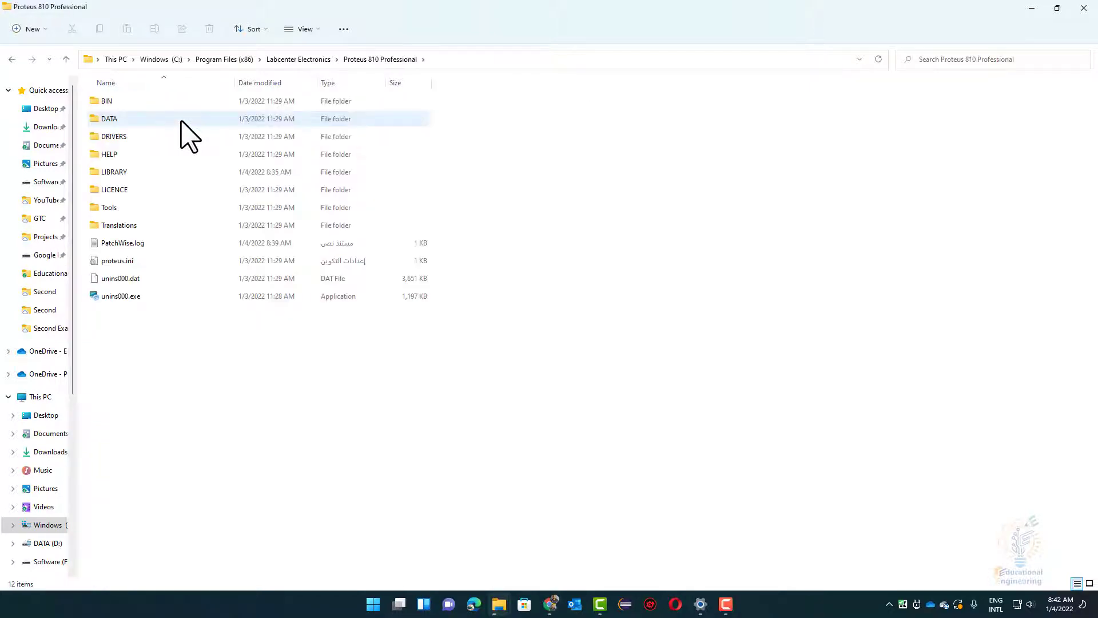
left_click(297, 59)
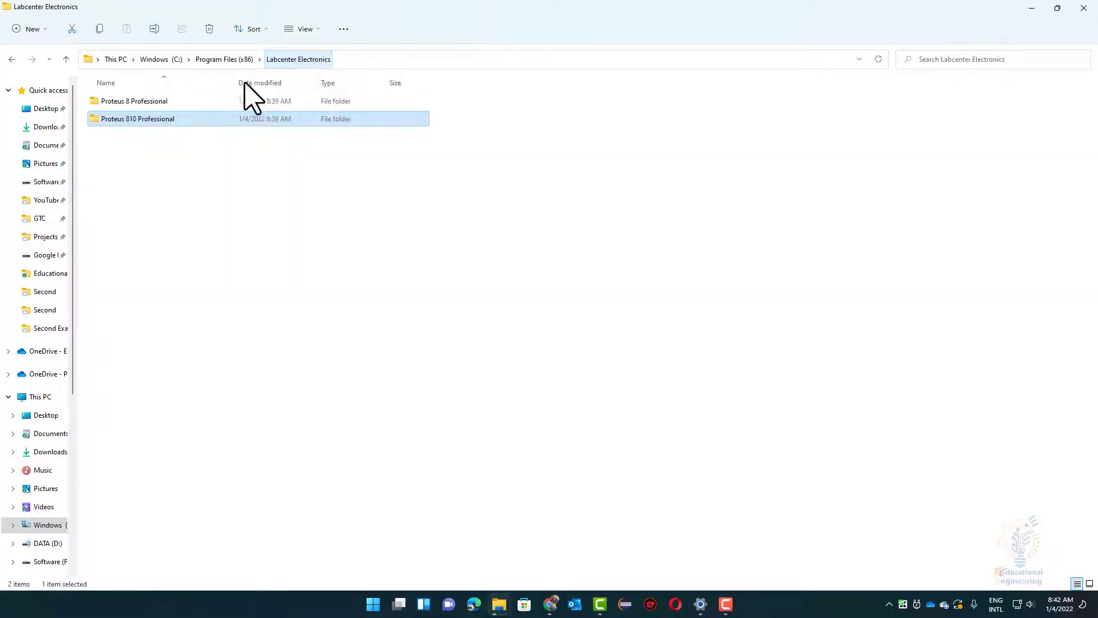
left_click(134, 101)
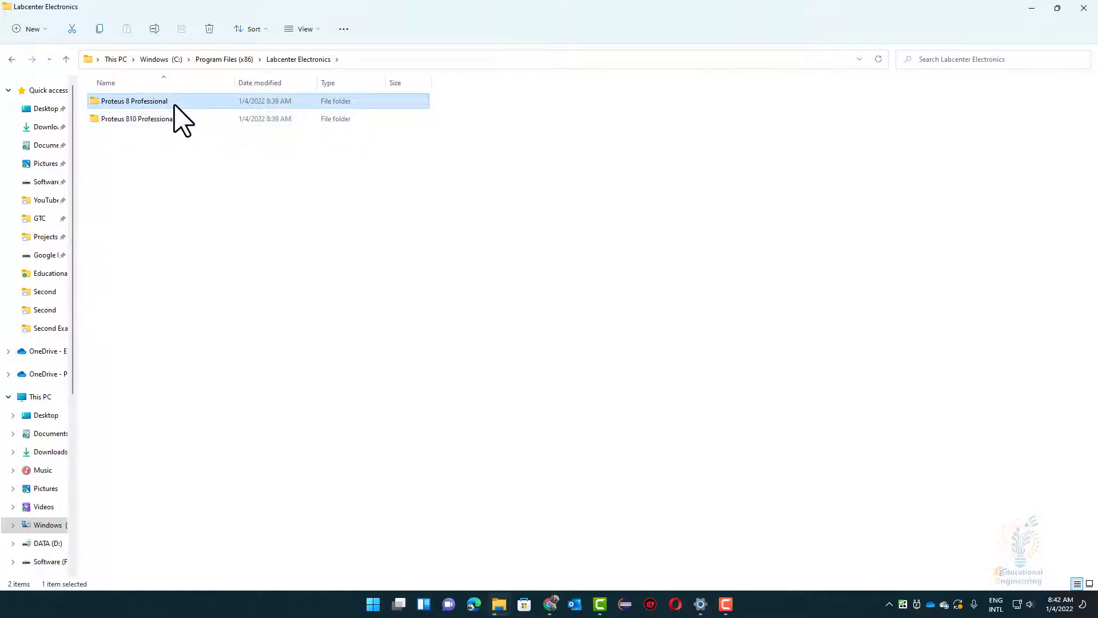
- Show the Proteus 8 Professional folder's Properties on its Security permissions page
right_click(133, 101)
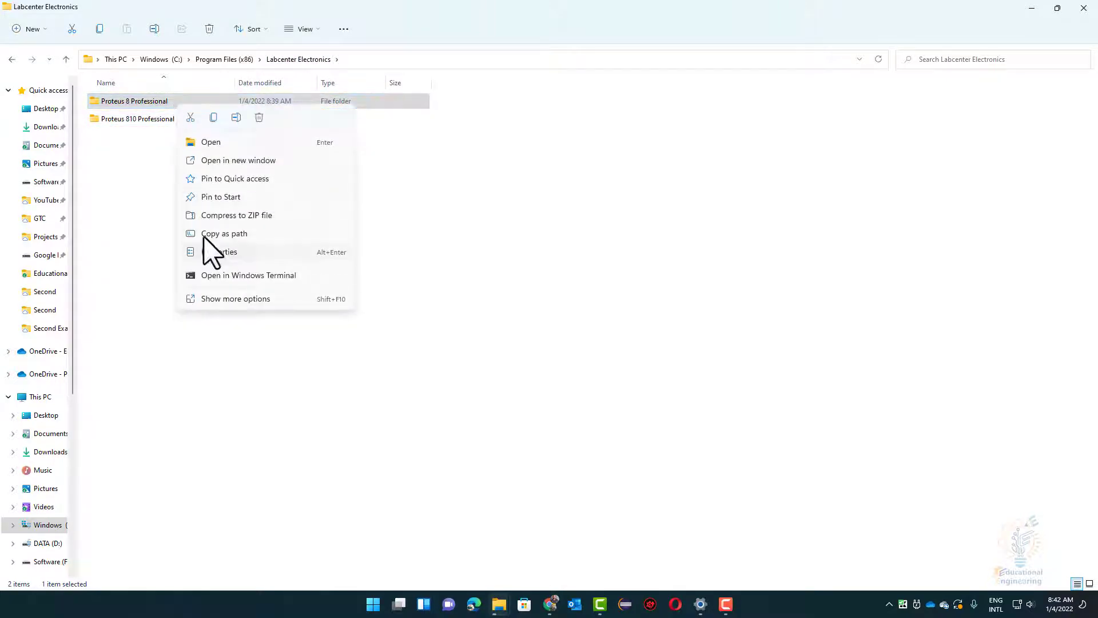
left_click(222, 251)
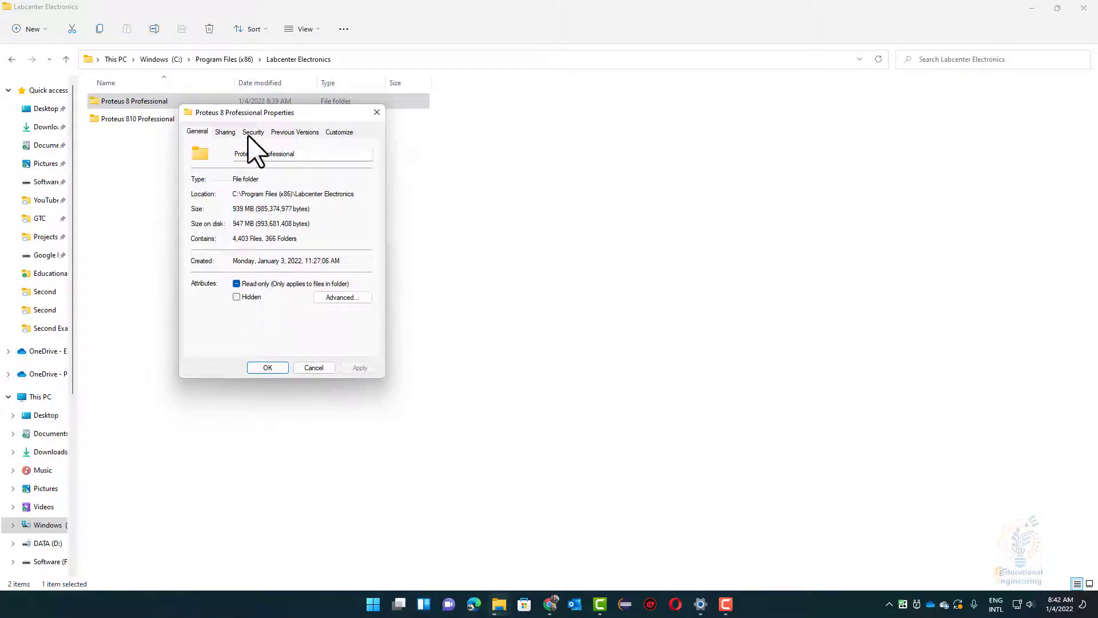
left_click(253, 131)
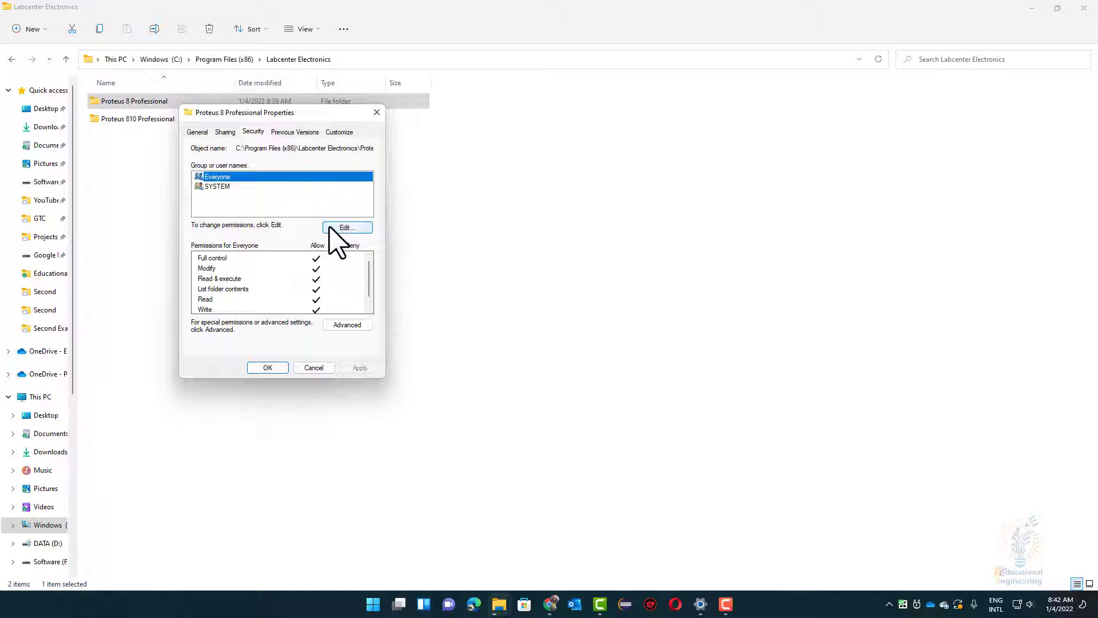
mouse_move(266, 211)
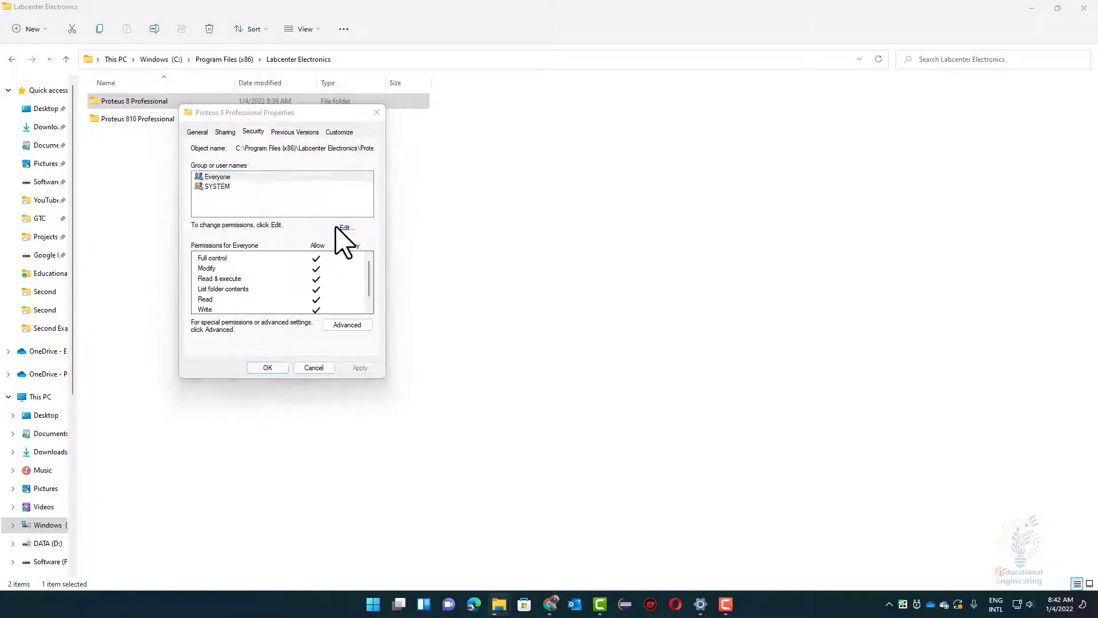
- Start editing permissions and review the entries for SYSTEM and Everyone
left_click(345, 227)
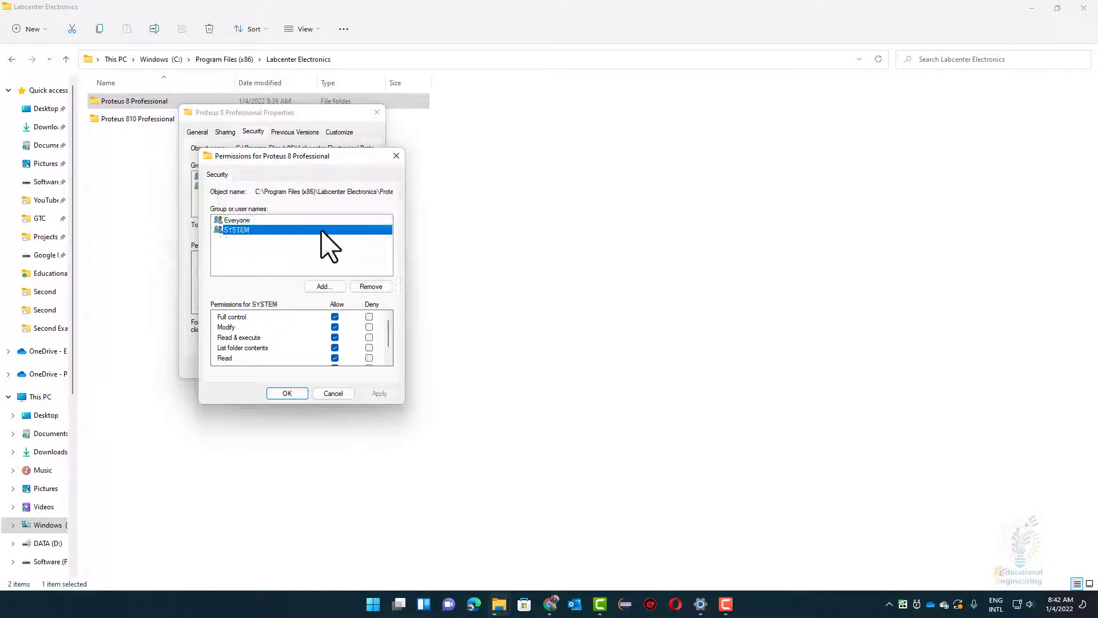
mouse_move(246, 282)
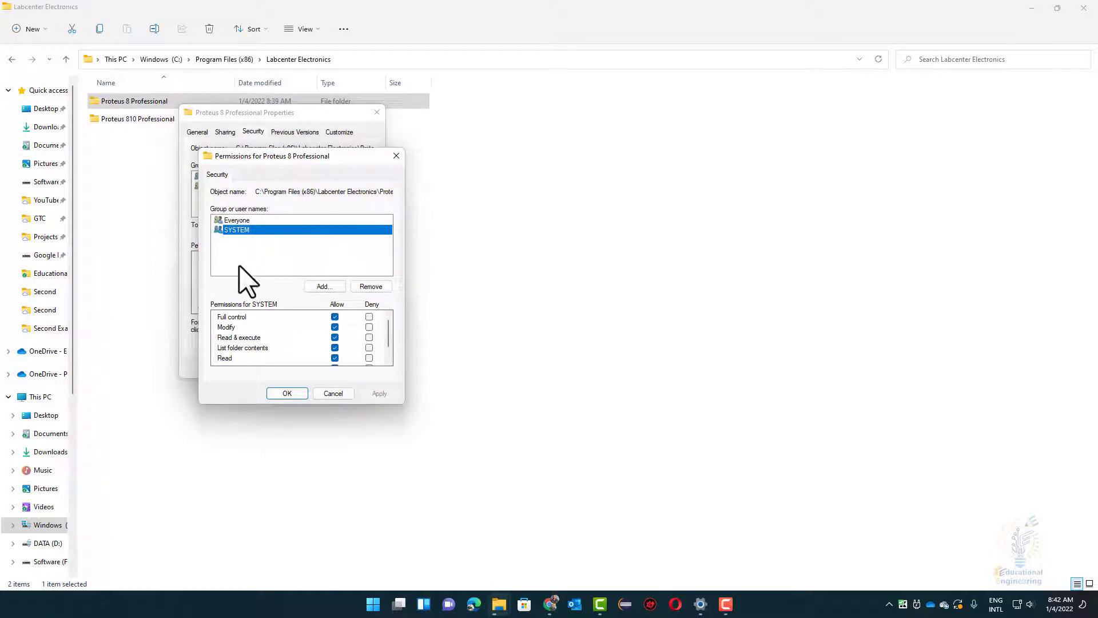
left_click(235, 220)
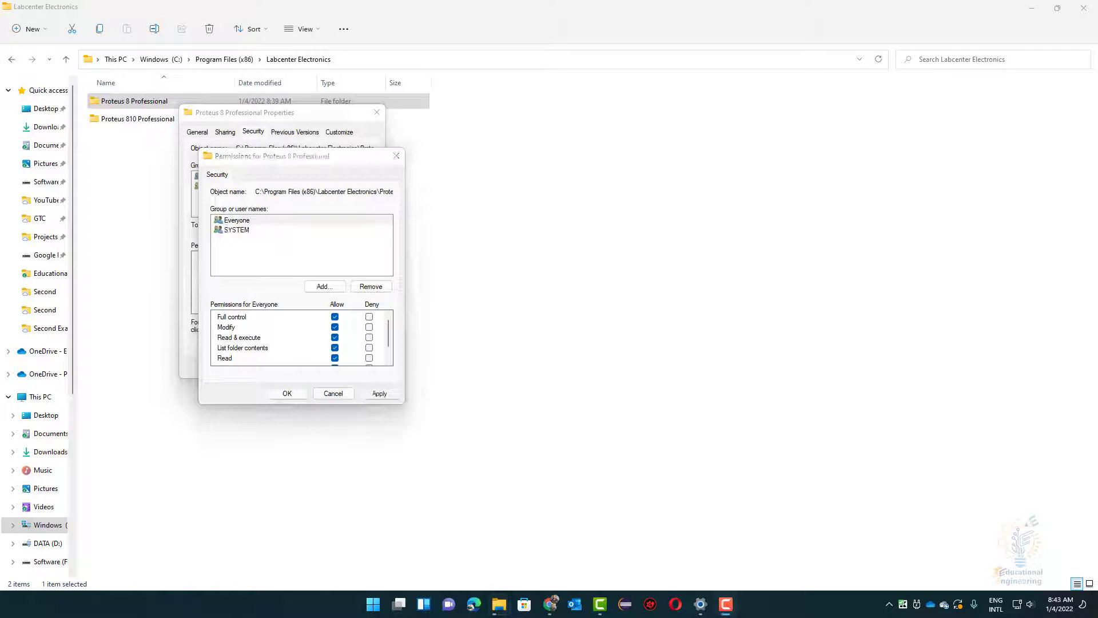
left_click(237, 229)
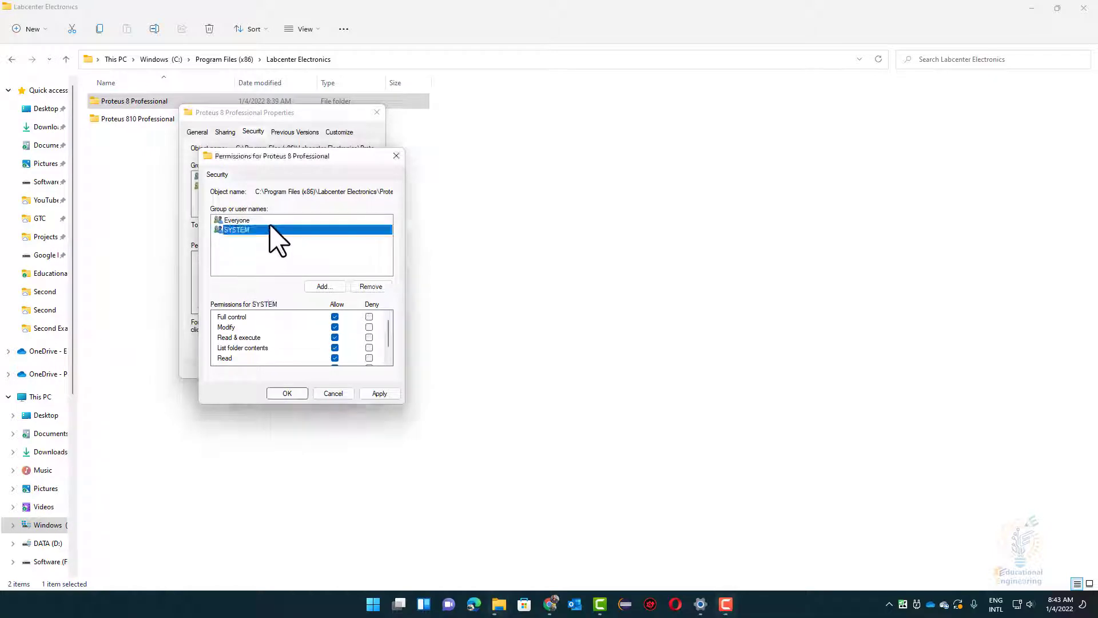
left_click(235, 221)
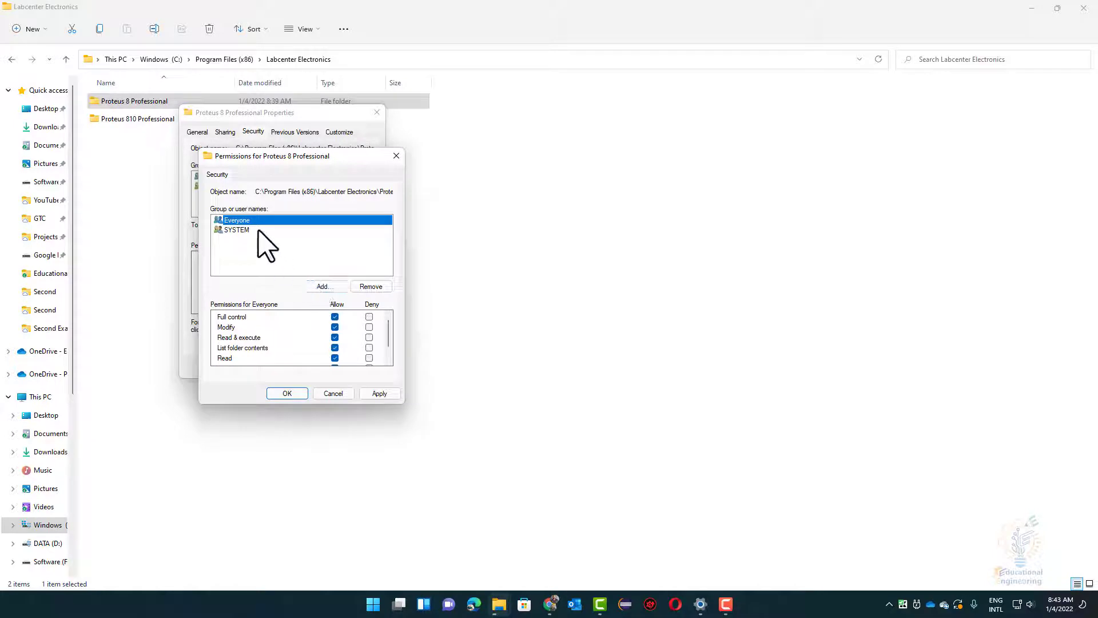
- Grant Administrators Allow Full control and apply the permission change
left_click(284, 220)
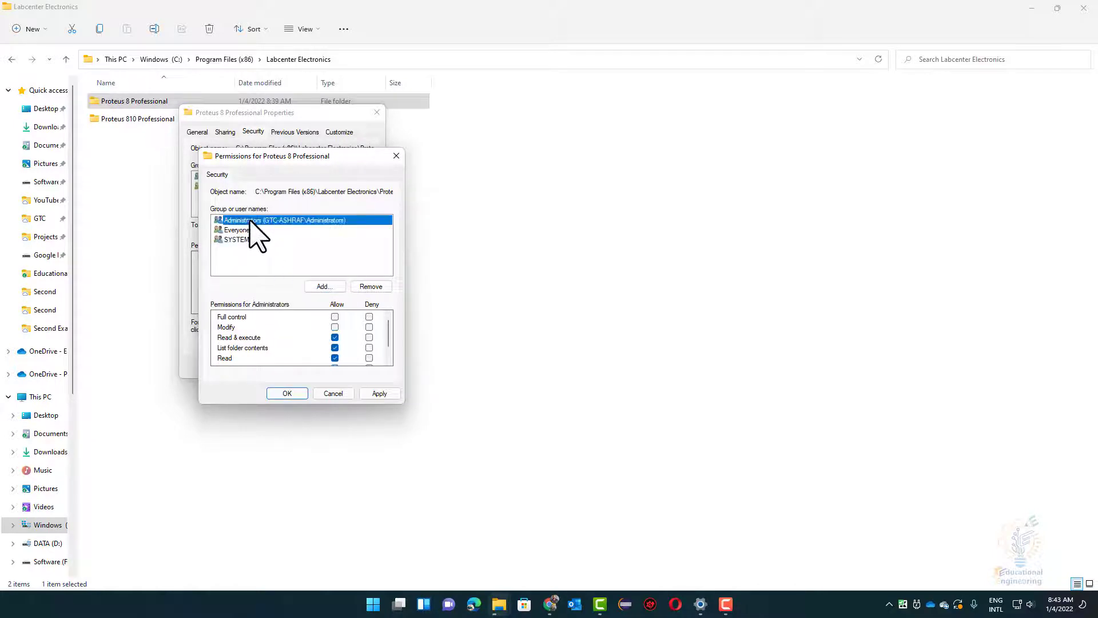
left_click(334, 315)
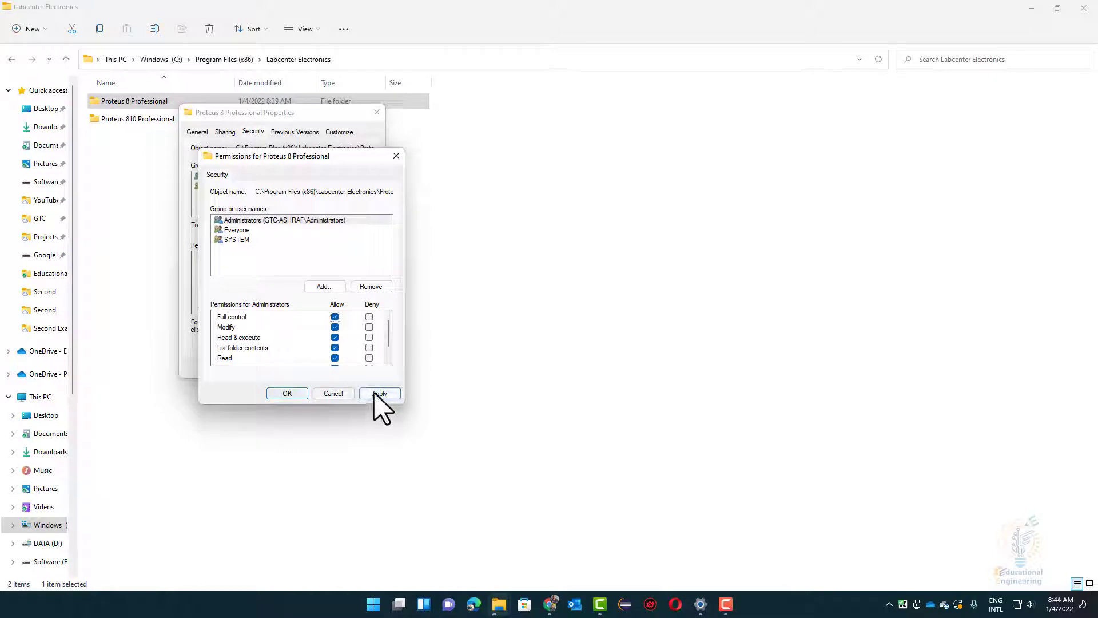
left_click(379, 393)
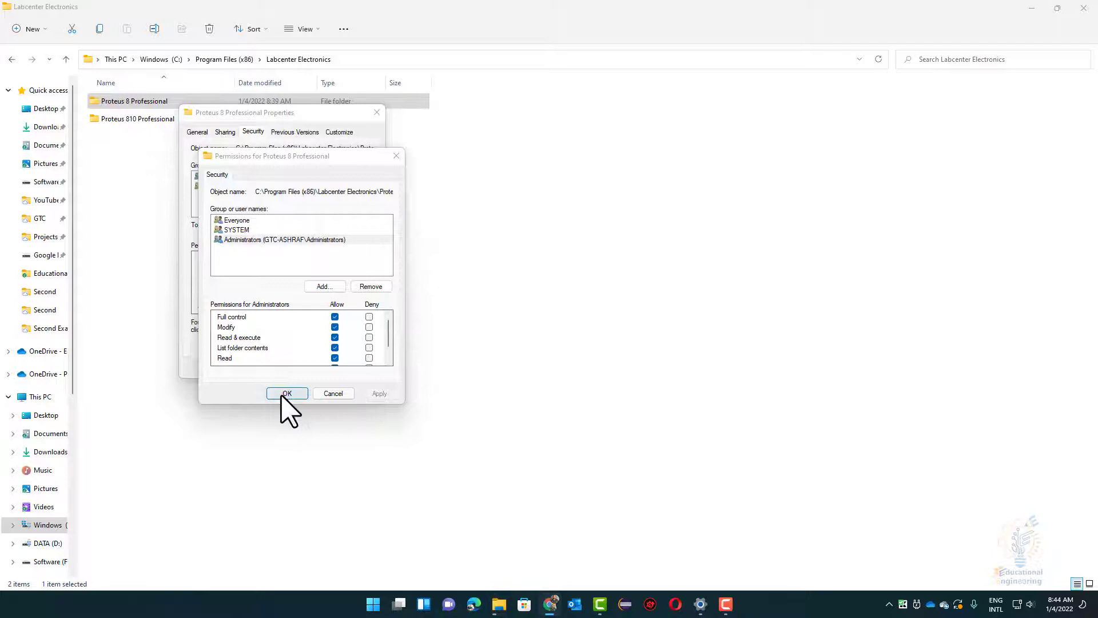
left_click(286, 393)
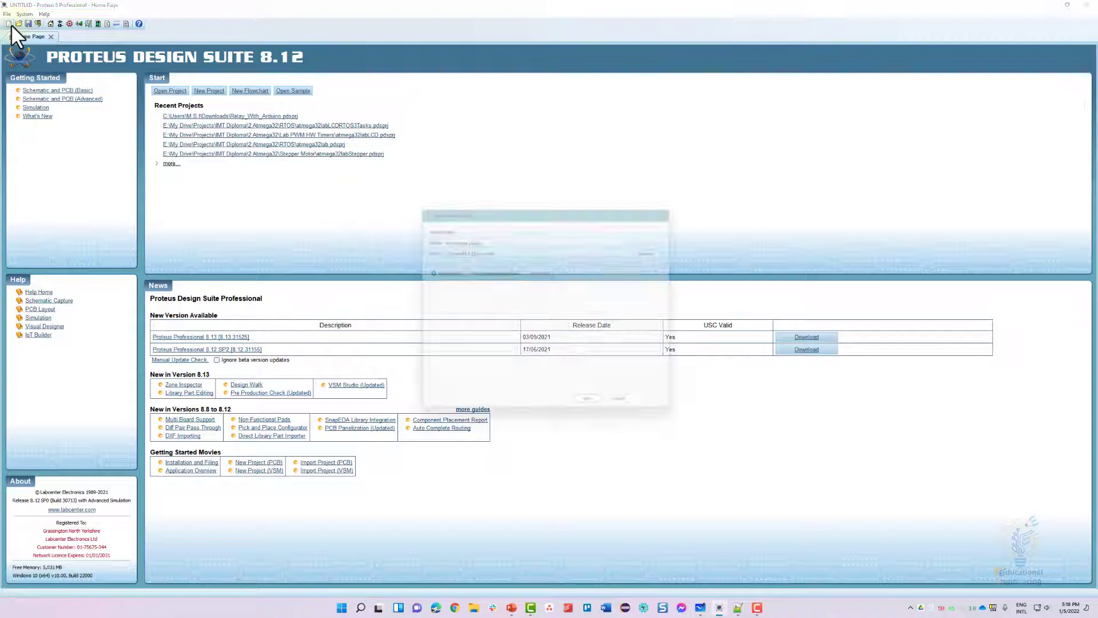
- Create the new project with default name and path, replacing the existing one, through firmware to Finish
left_click(595, 409)
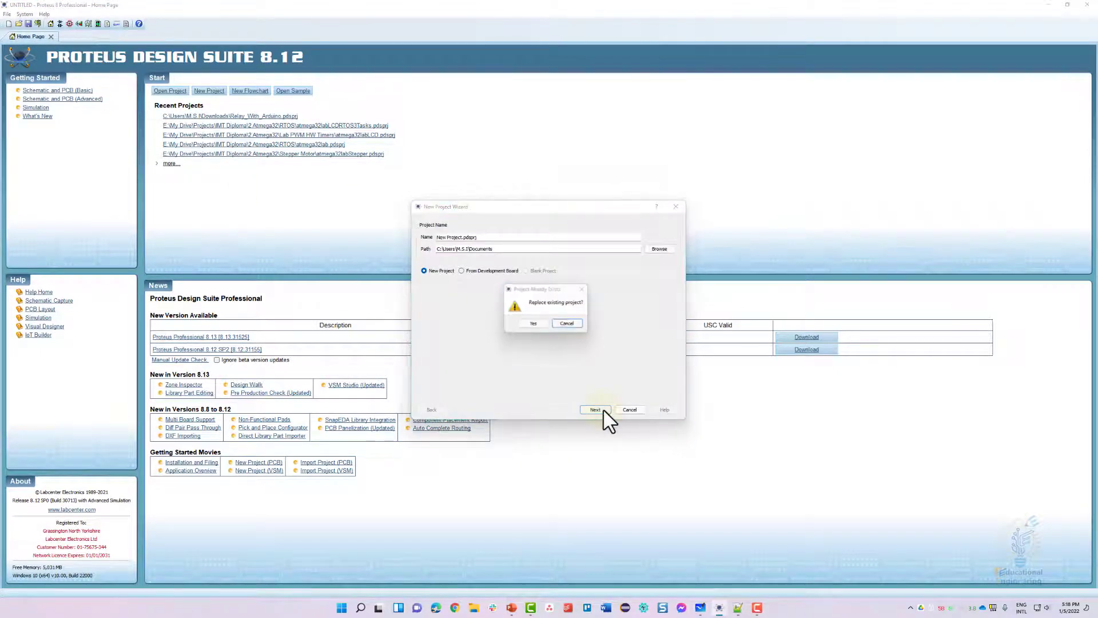
left_click(533, 322)
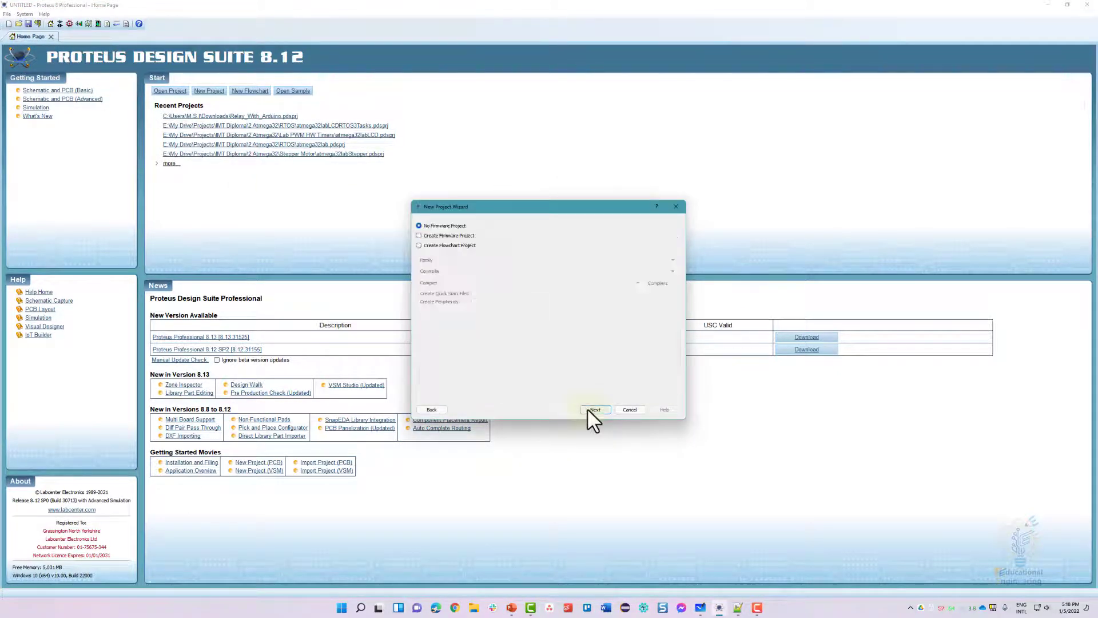
left_click(629, 409)
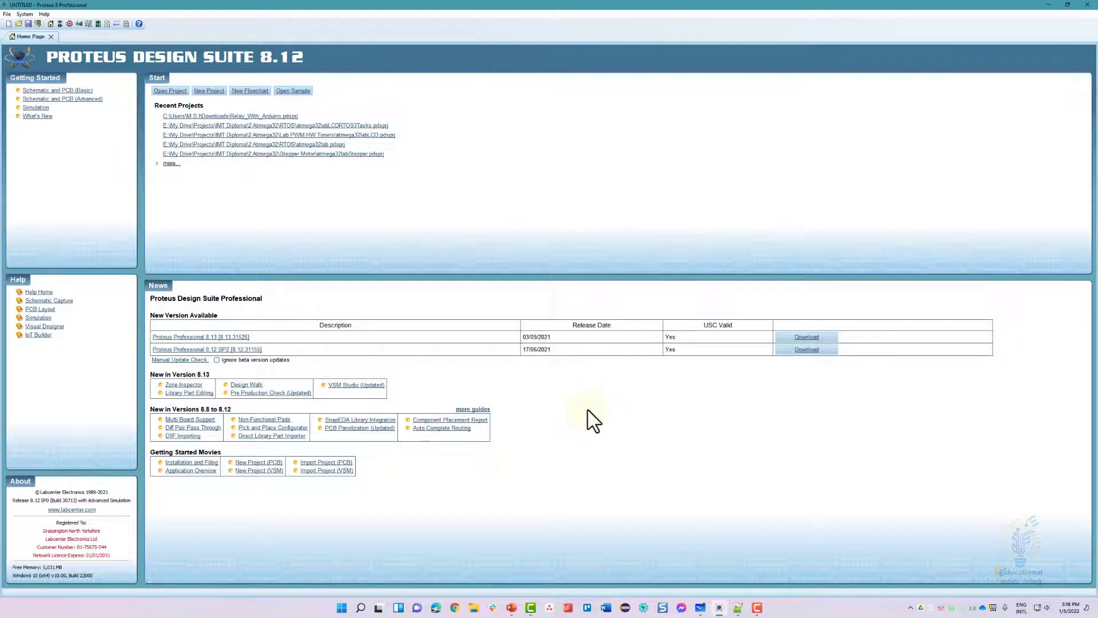
left_click(208, 91)
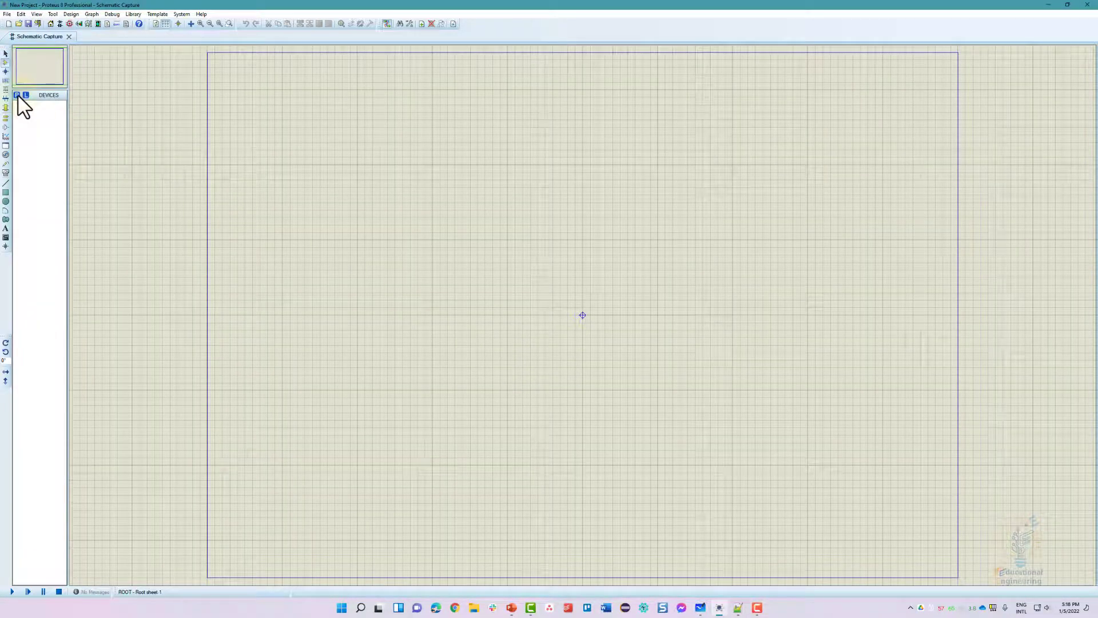
- Pick devices, list the Diodes category and preview the 10A04 diode
left_click(18, 96)
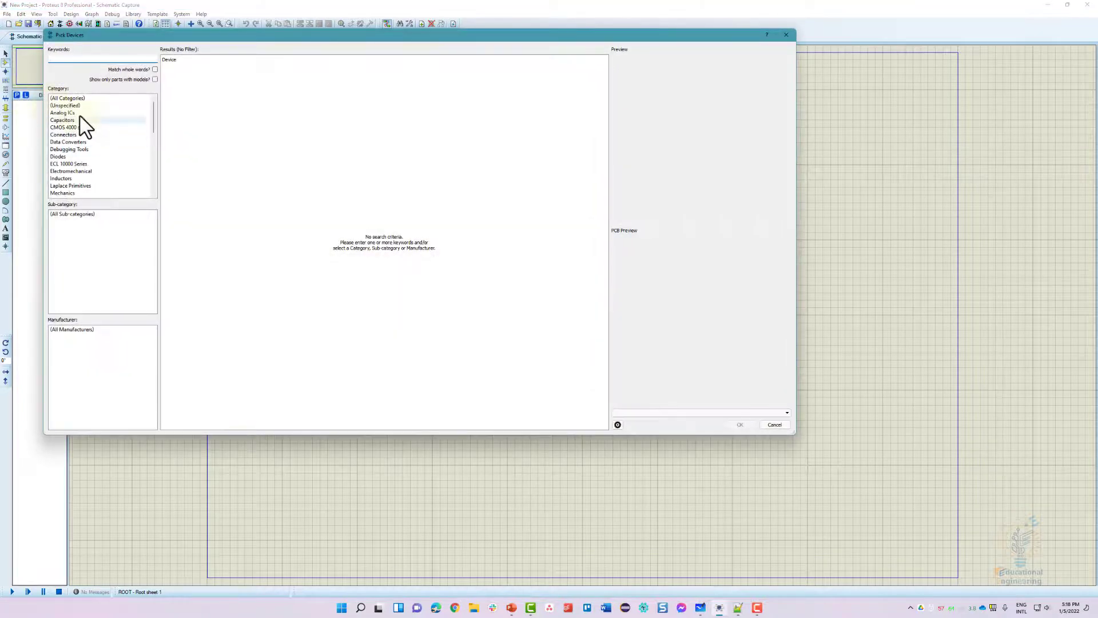
left_click(57, 155)
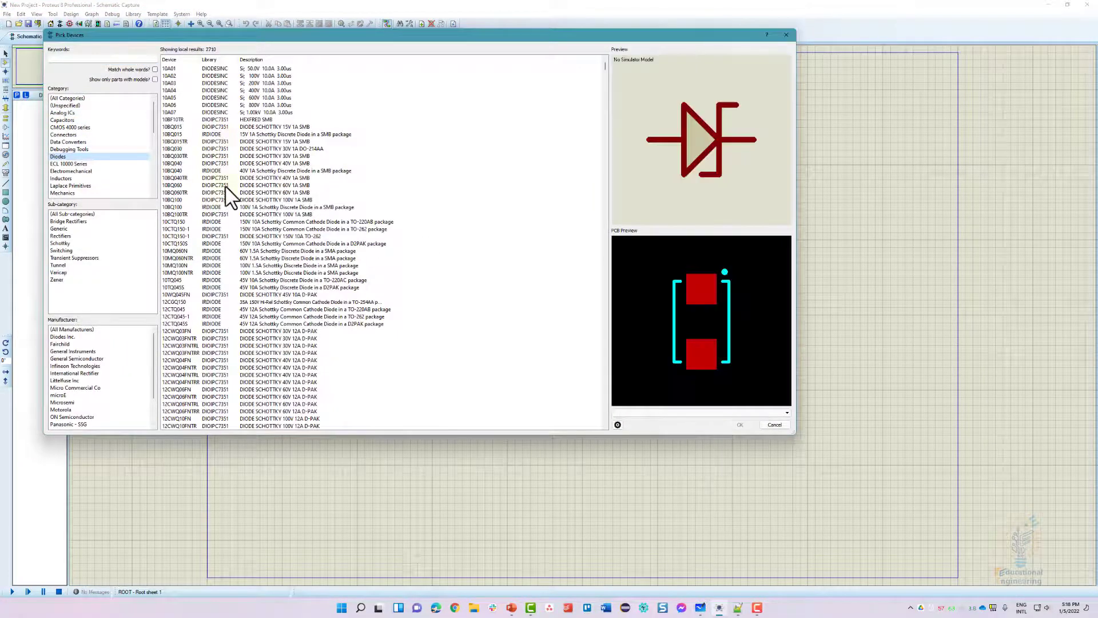
left_click(233, 162)
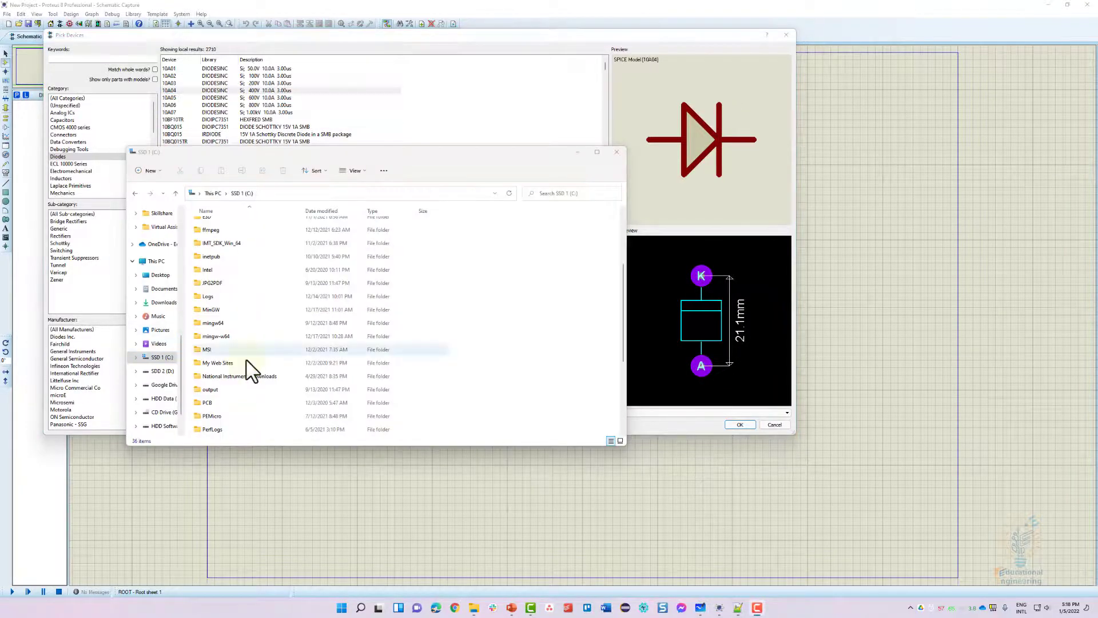
- Navigate into Program Files (x86) then Labcenter Electronics and select Proteus 8 Professional
scroll("down", 3)
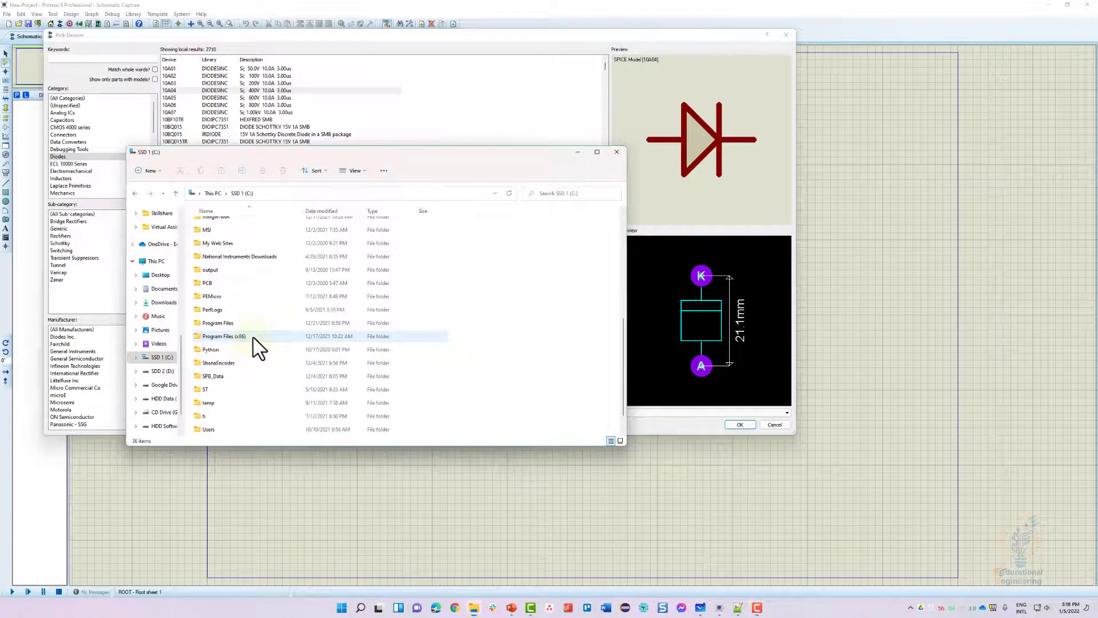
double_click(220, 336)
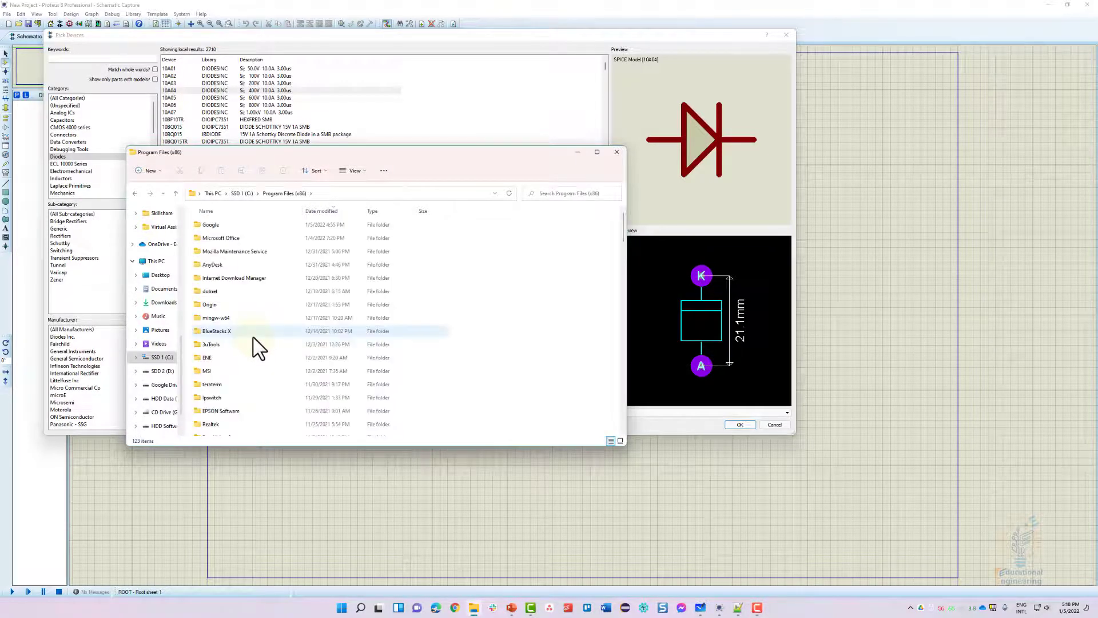
scroll("down", 3)
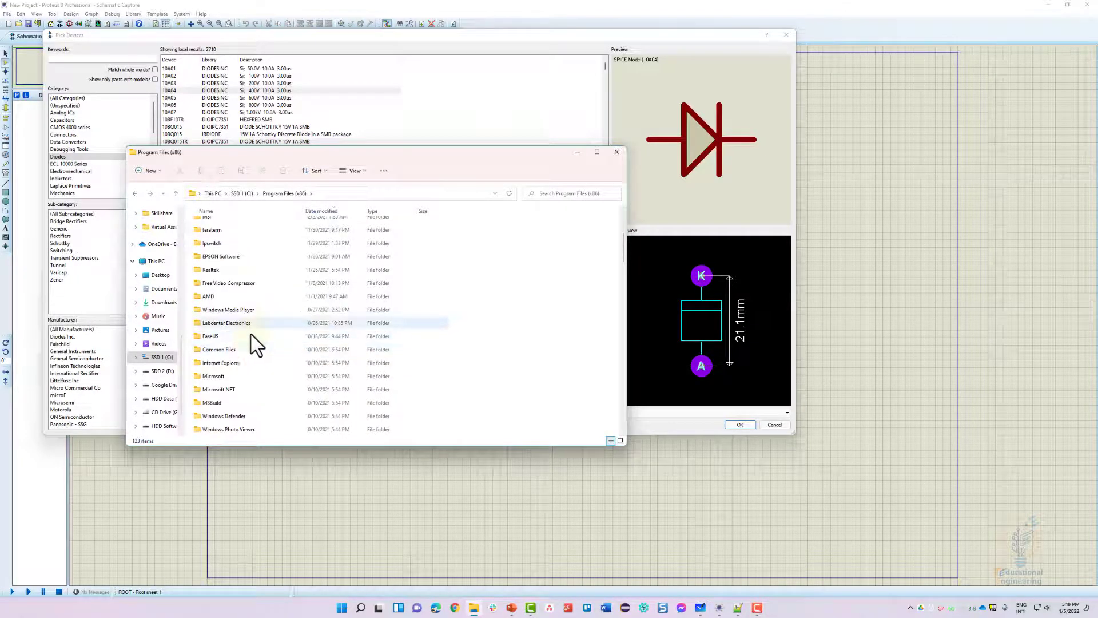
double_click(224, 322)
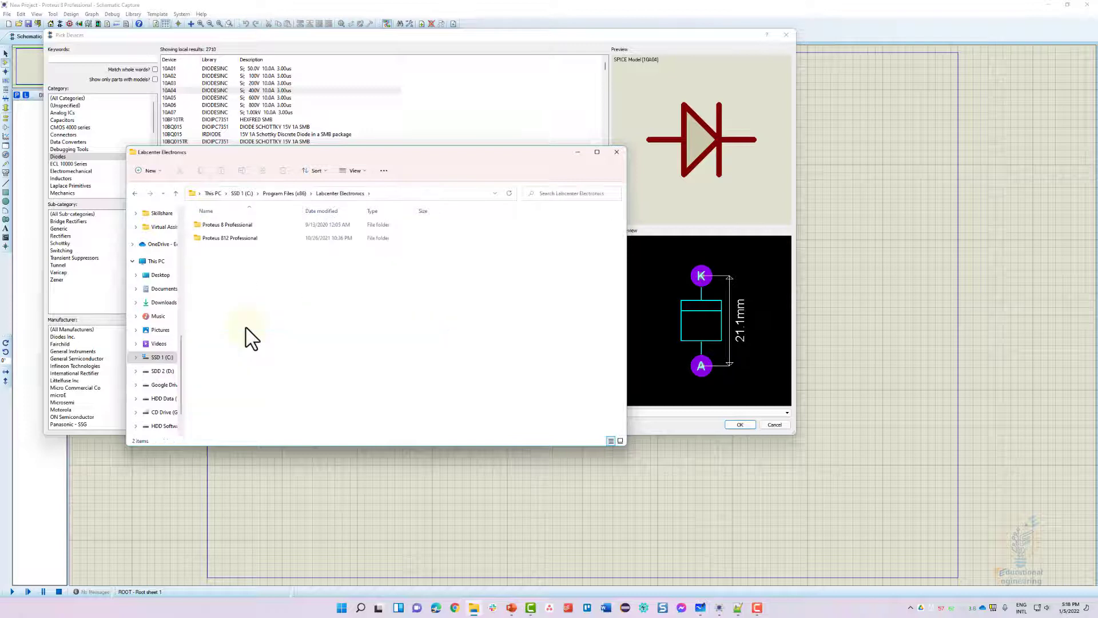
left_click(227, 224)
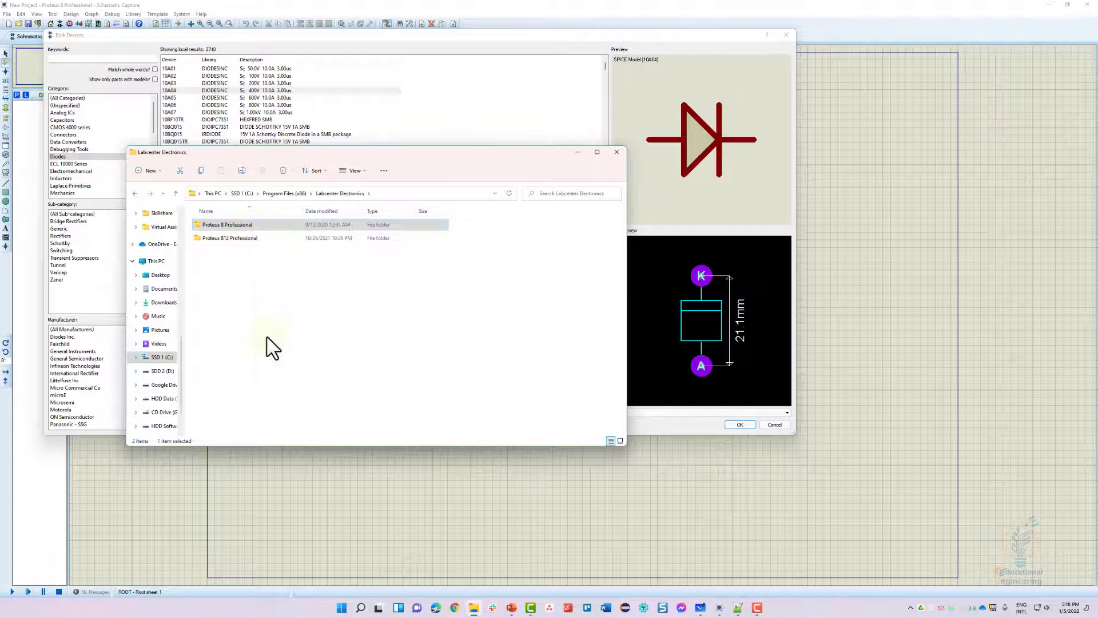
- Show the folder's Security permissions, check CREATOR OWNER and start editing the permissions
left_click(226, 224)
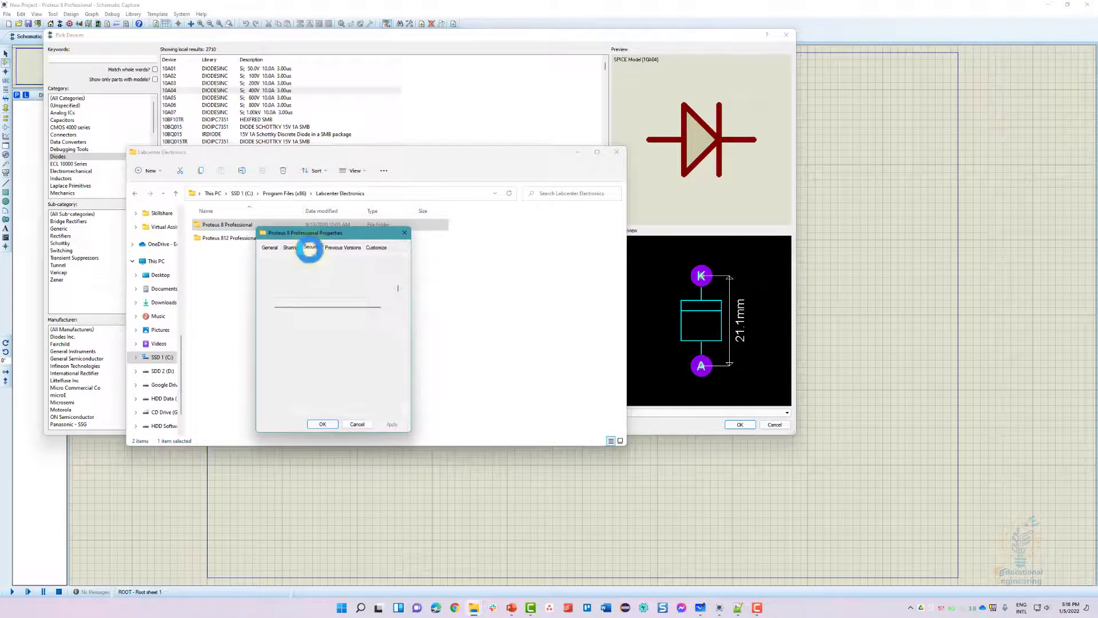
left_click(309, 247)
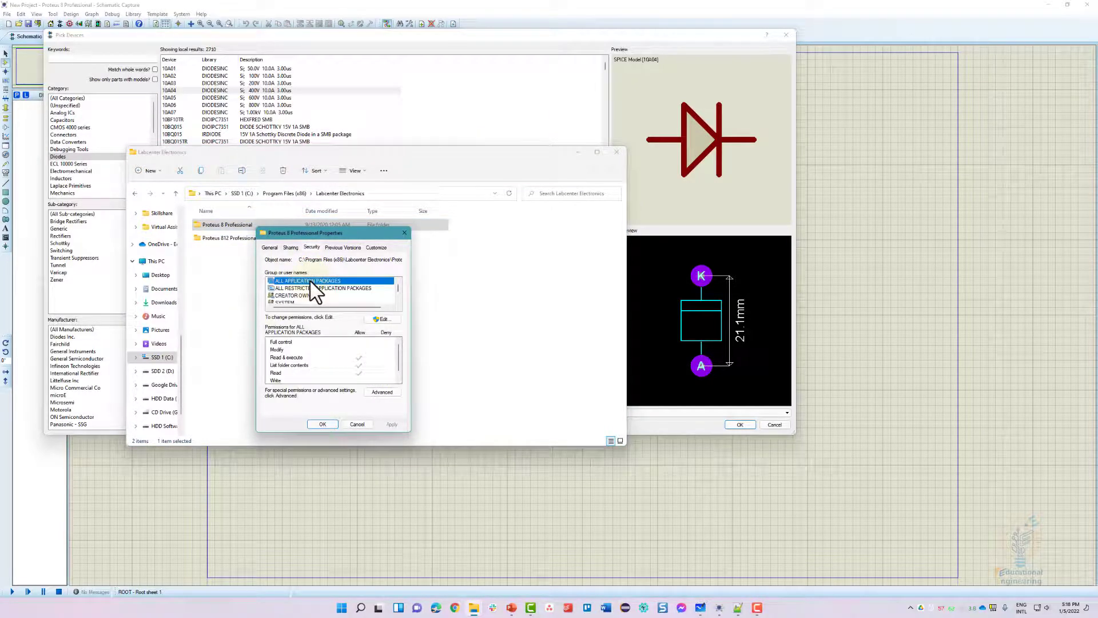
left_click(291, 296)
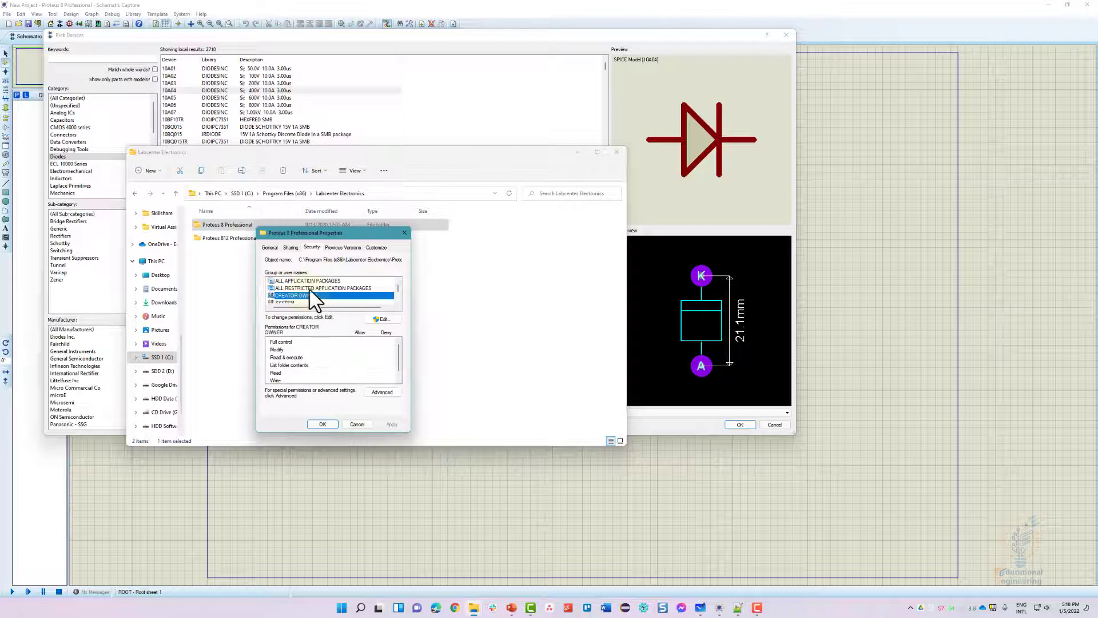
left_click(307, 280)
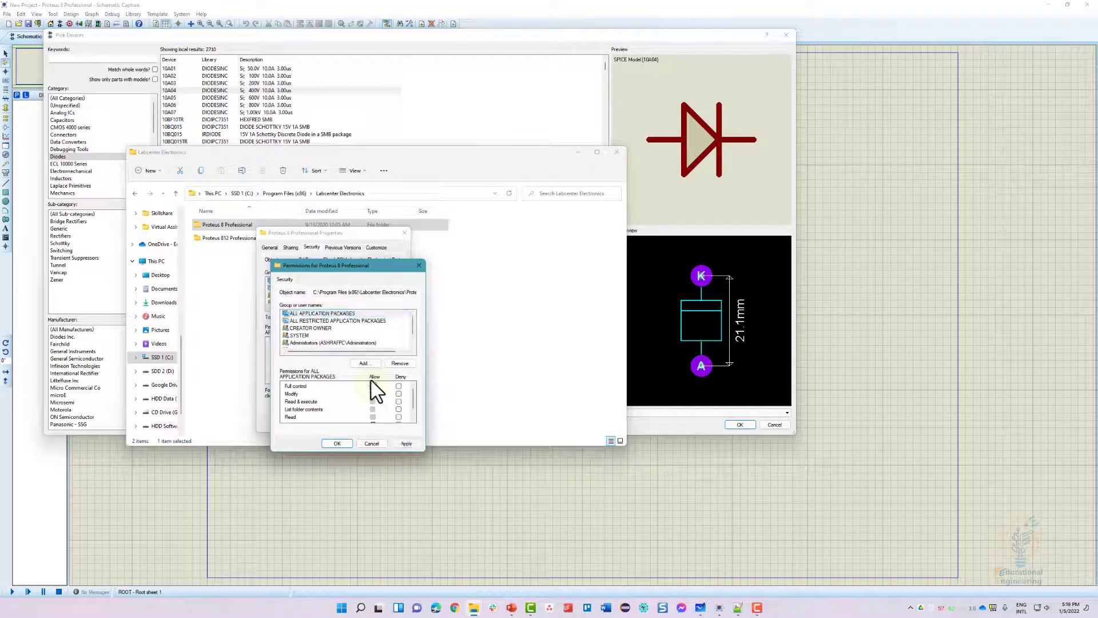
left_click(338, 320)
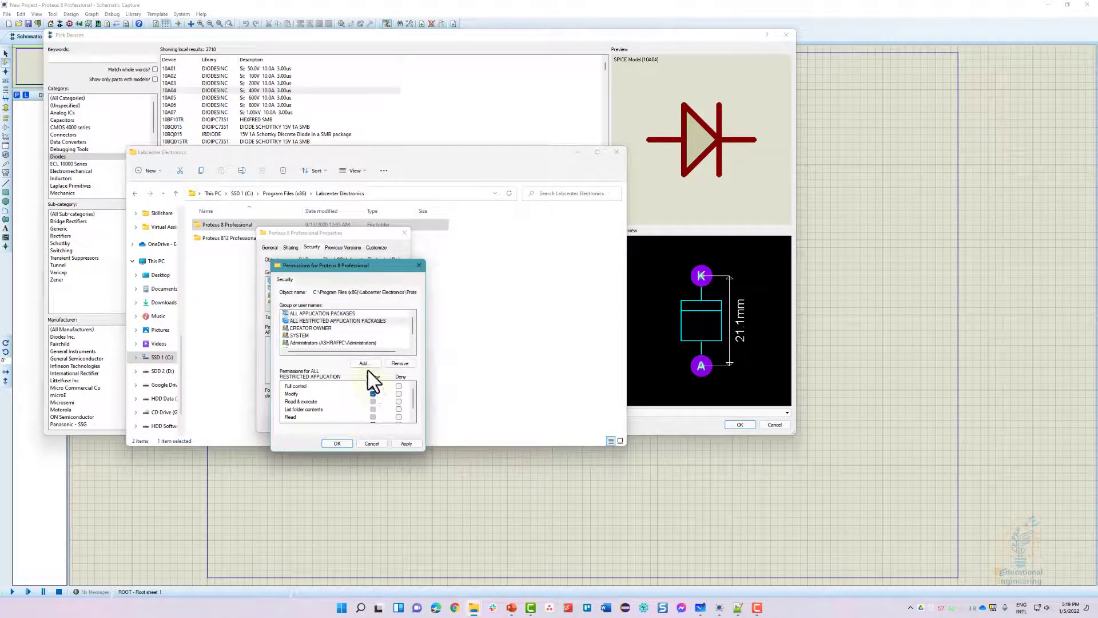
left_click(310, 327)
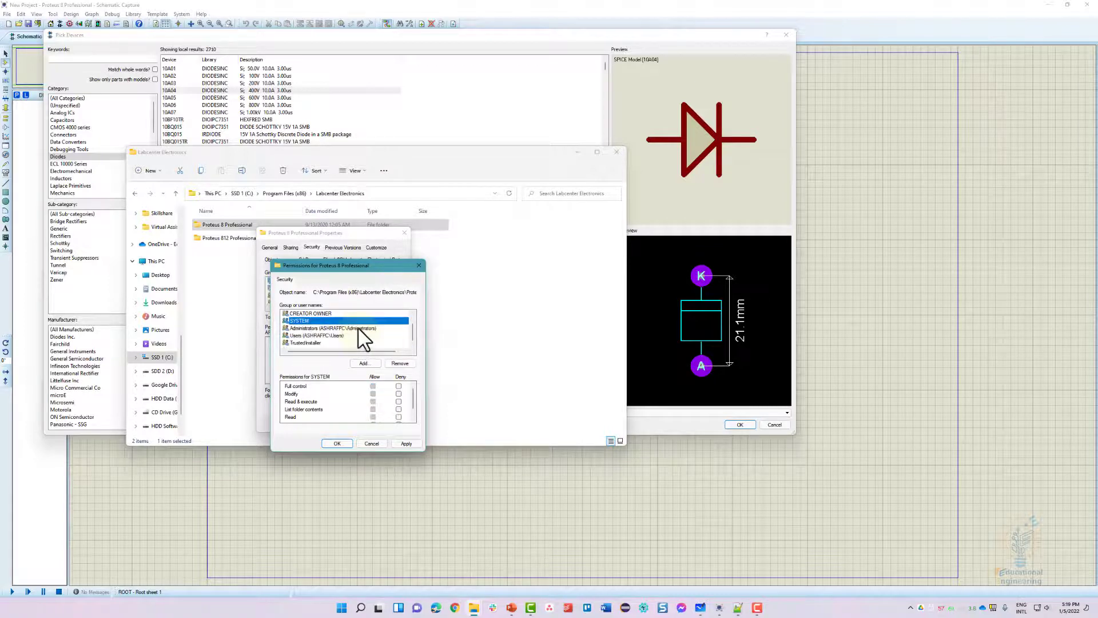
left_click(316, 335)
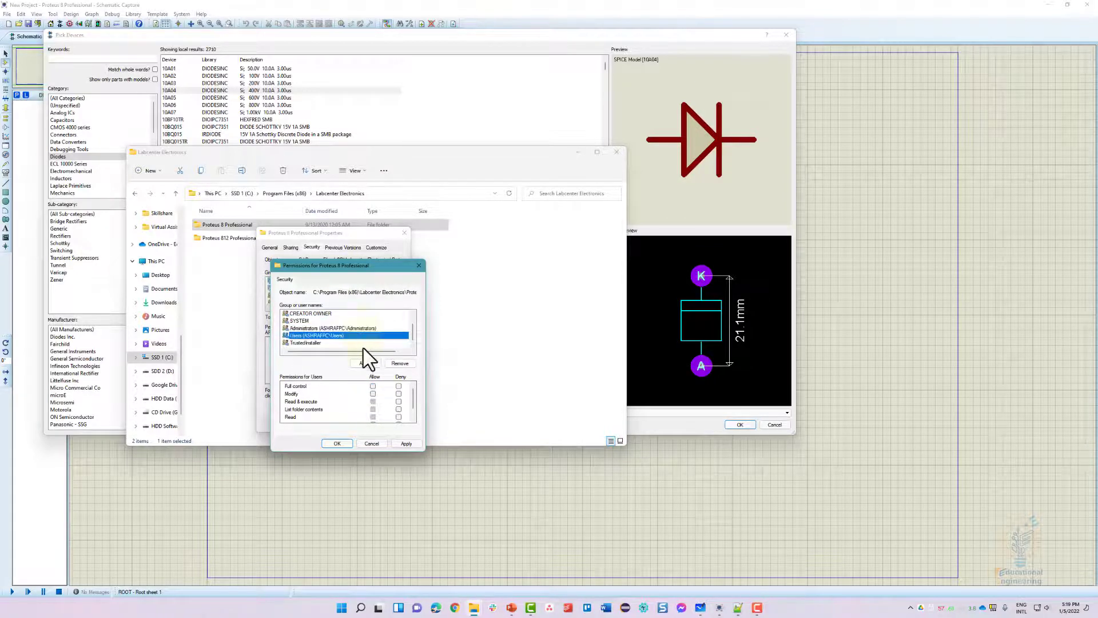
left_click(307, 343)
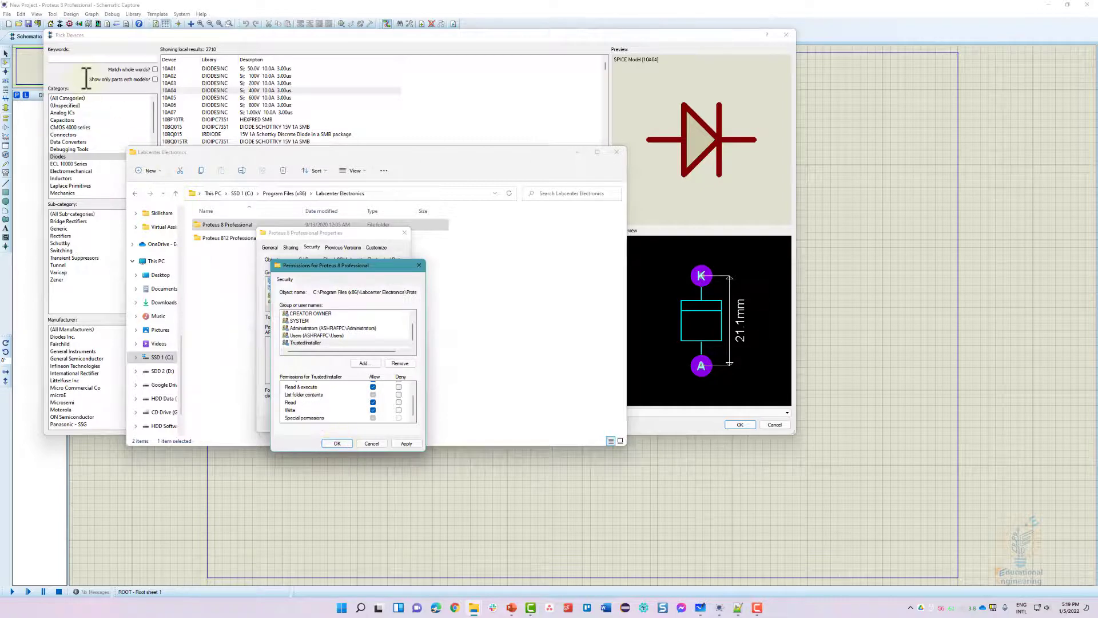
mouse_move(86, 92)
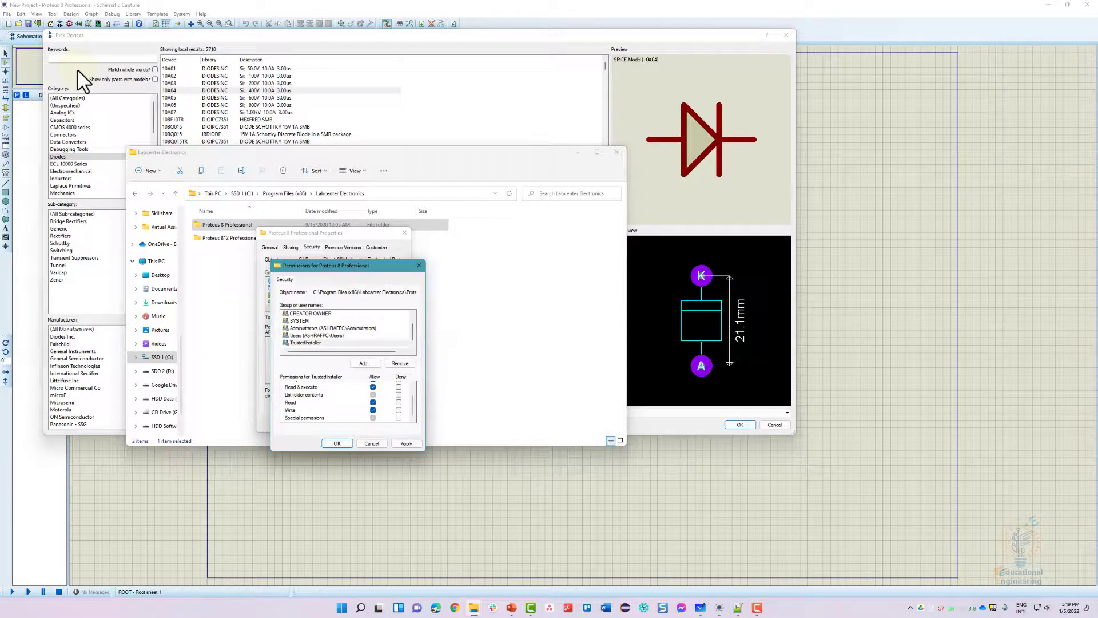
mouse_move(108, 171)
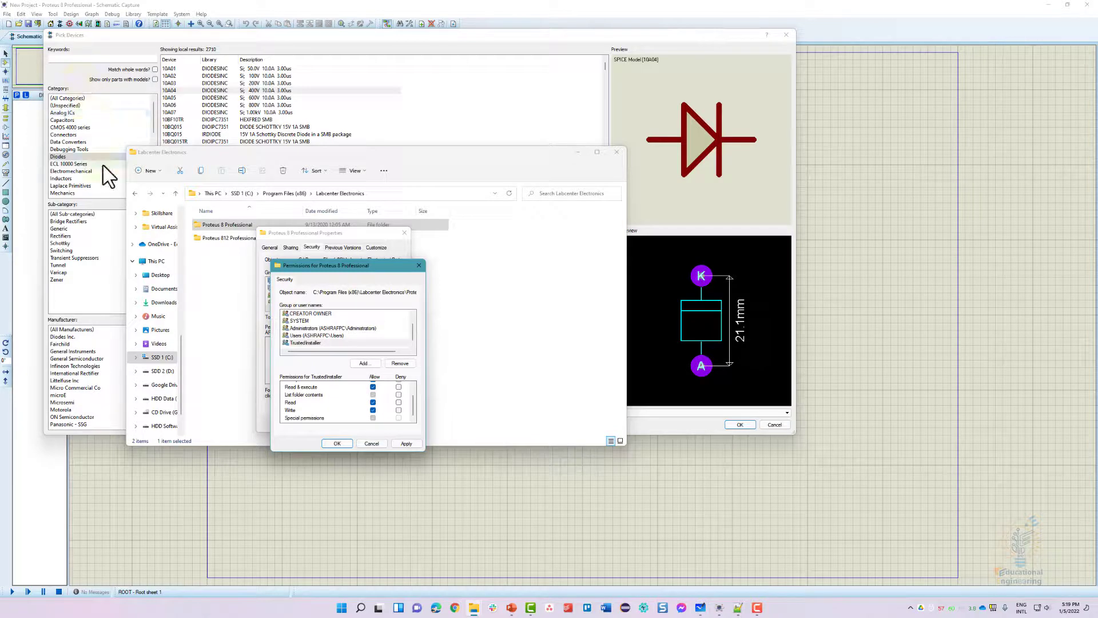